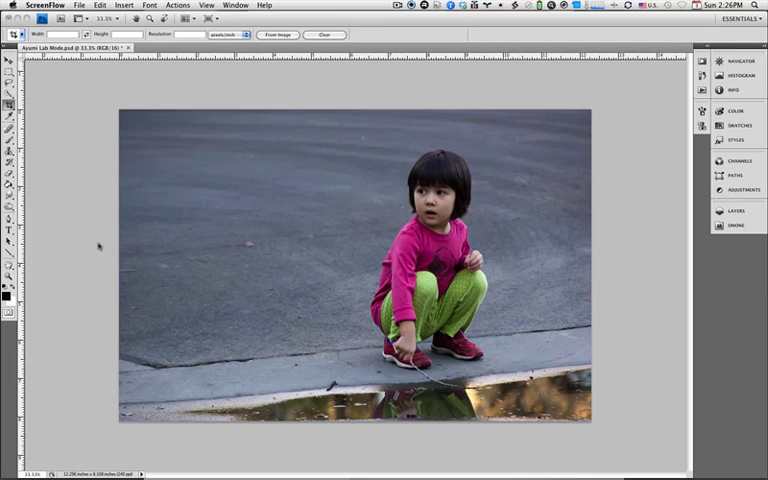
mouse_move(232, 252)
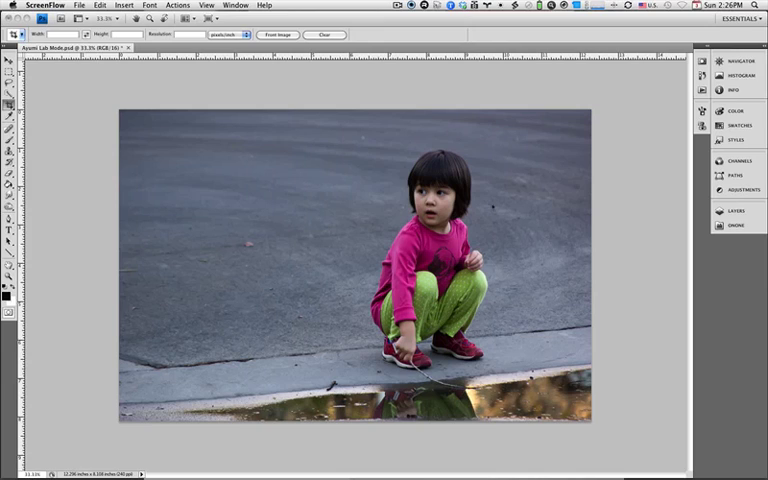
mouse_move(150, 20)
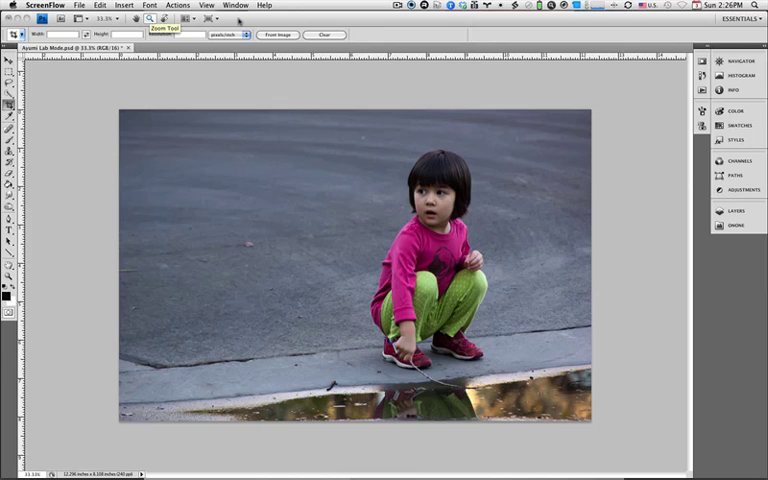
- Duplicate the Background layer as a renamed copy and show the Layers panel
left_click(150, 4)
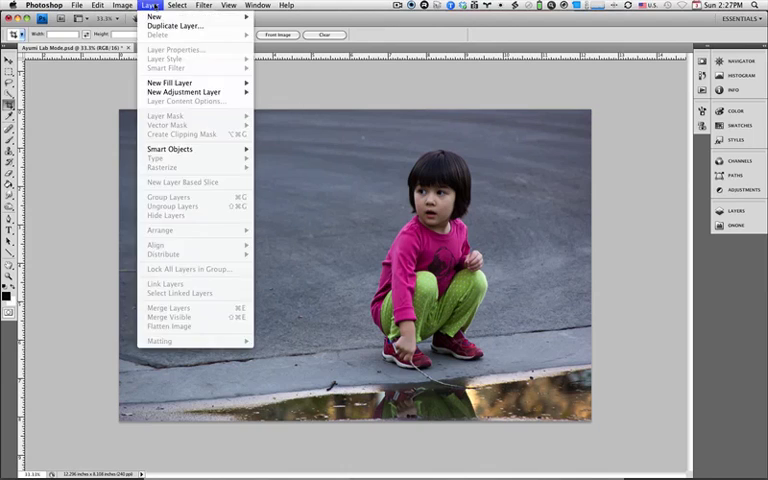
left_click(172, 26)
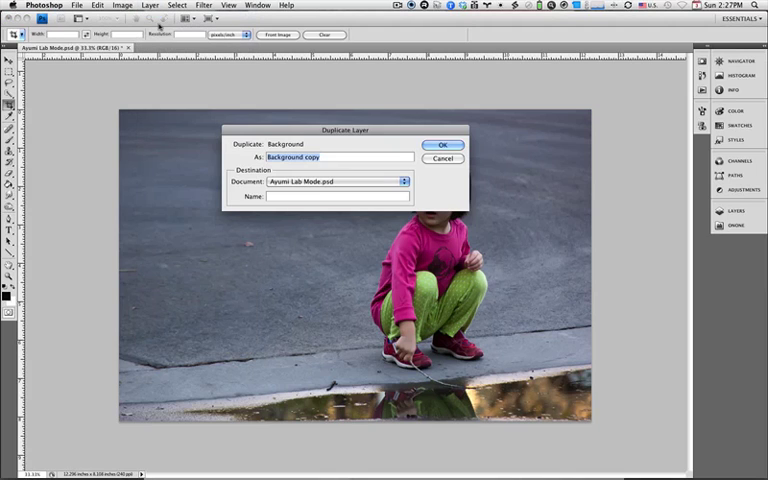
type("Lul")
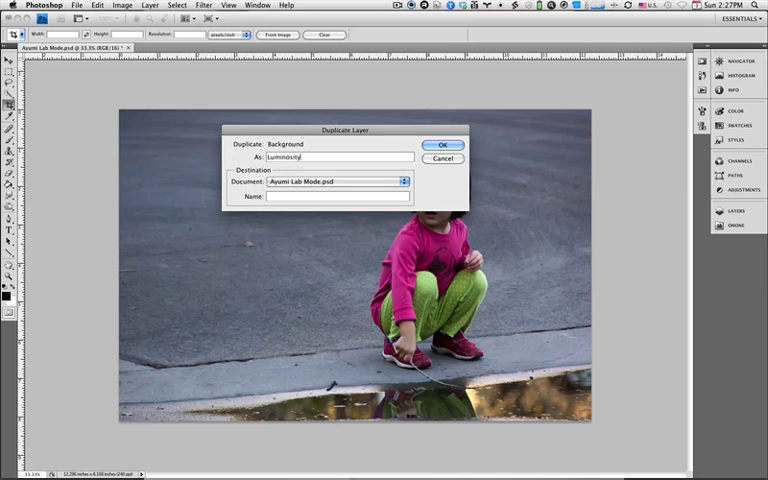
left_click(444, 144)
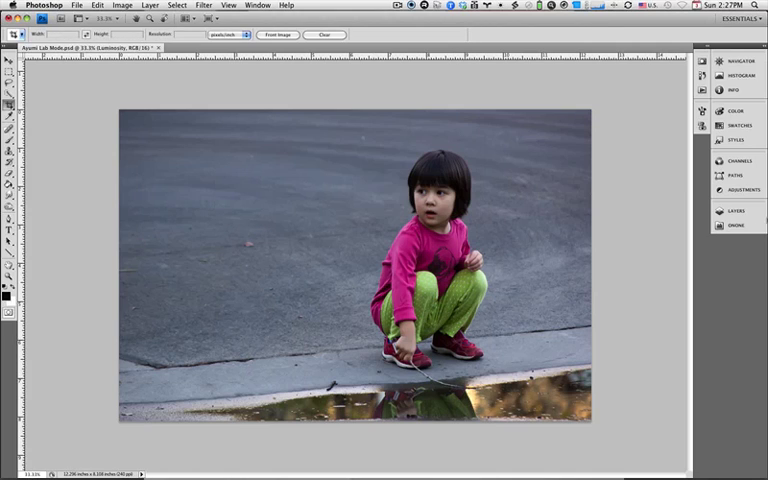
left_click(736, 212)
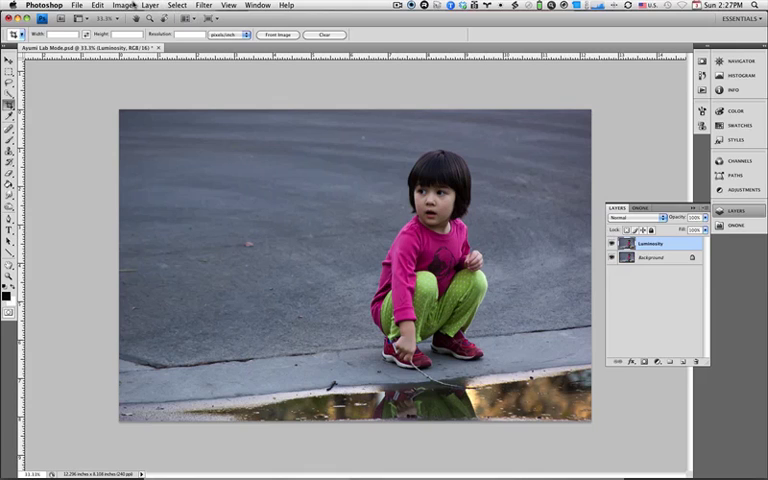
- Switch the image to Lab Color mode, choosing Don't Flatten to keep both layers
left_click(122, 4)
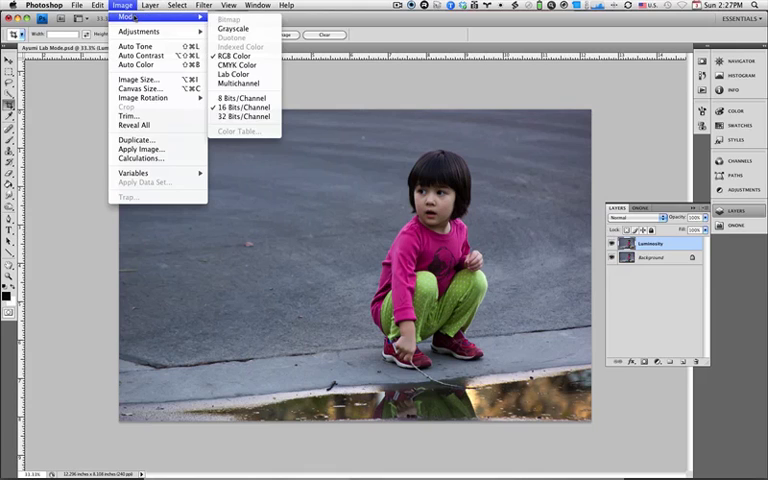
mouse_move(238, 64)
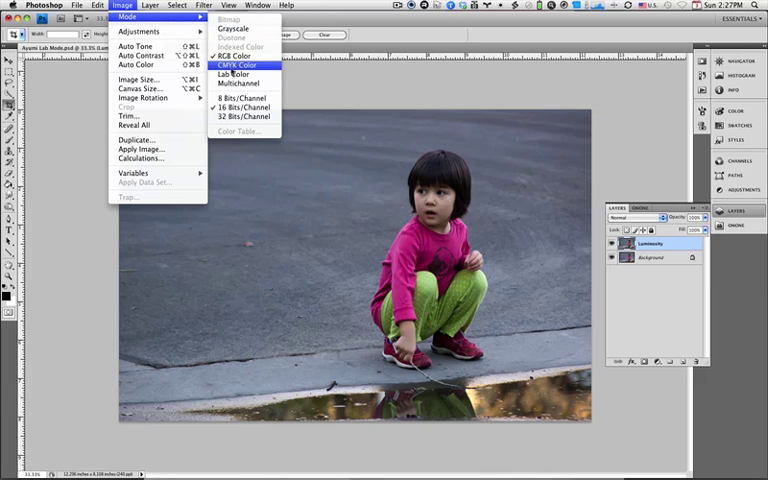
left_click(238, 64)
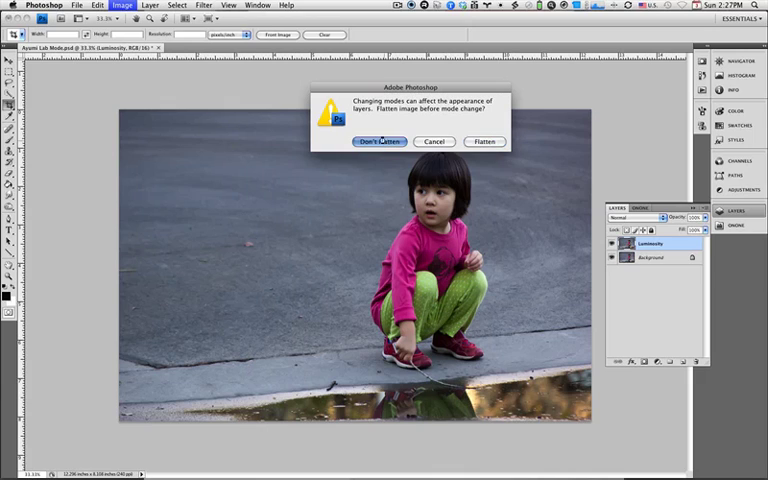
left_click(378, 140)
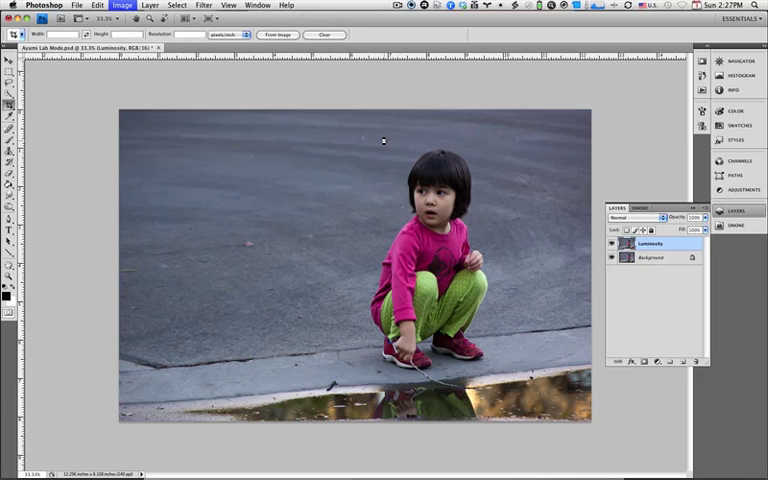
left_click(122, 4)
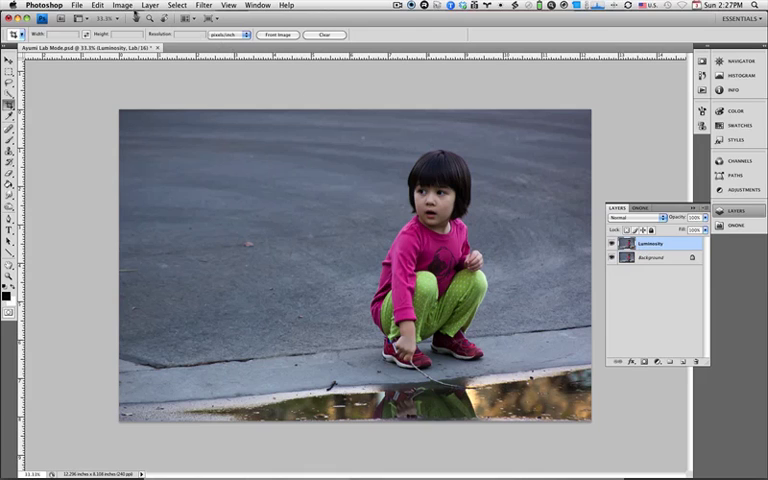
- Start a Curves adjustment and shape the Lightness channel into a contrast-boosting S-curve
left_click(122, 4)
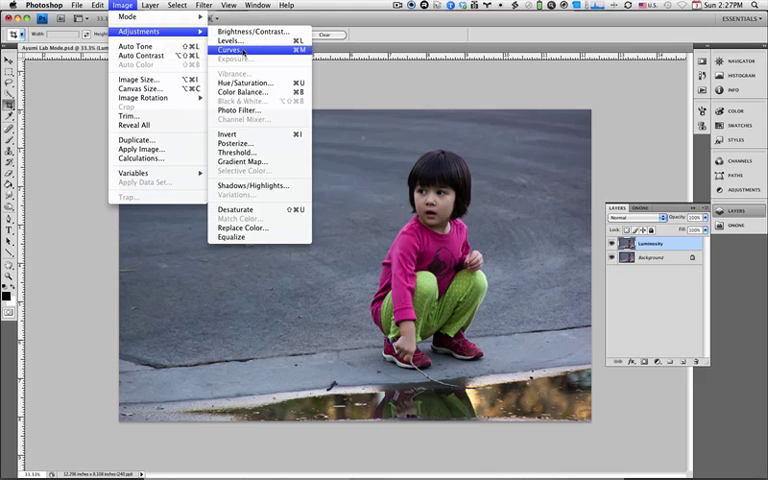
left_click(232, 50)
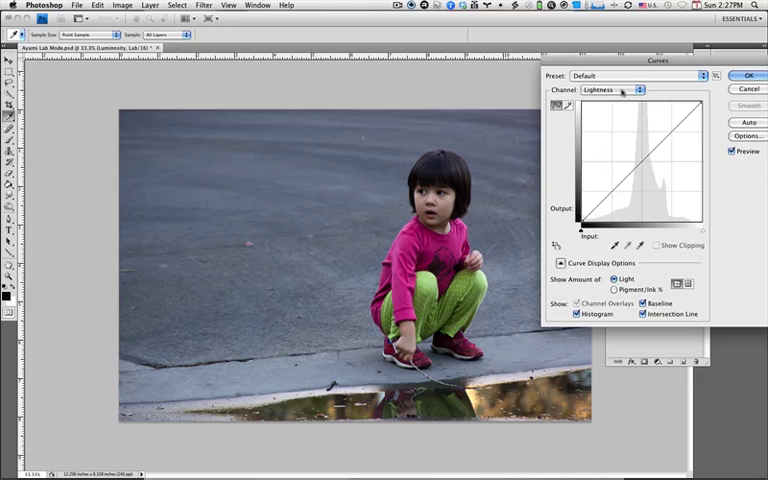
left_click(612, 90)
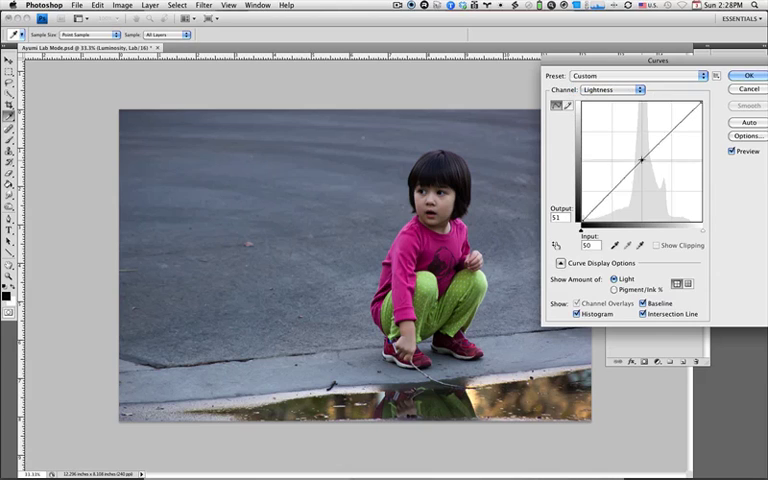
left_click_drag(640, 158, 640, 150)
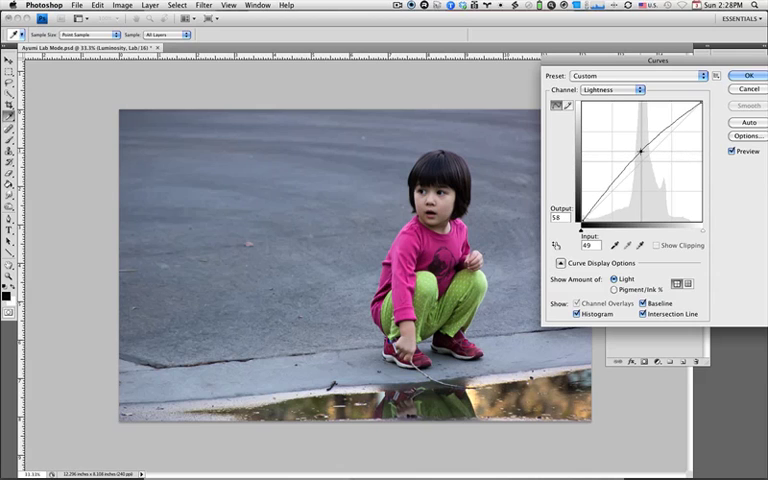
left_click_drag(638, 150, 640, 148)
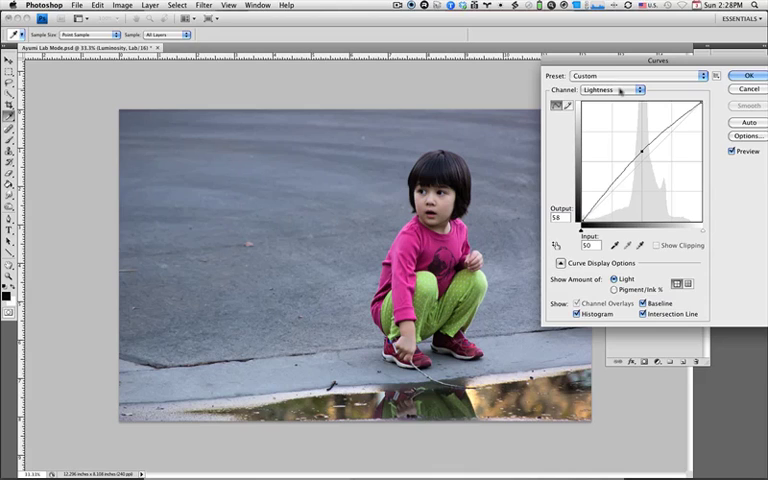
- Steepen the a and b channel curves for vivid color and apply the Curves adjustment
left_click(612, 90)
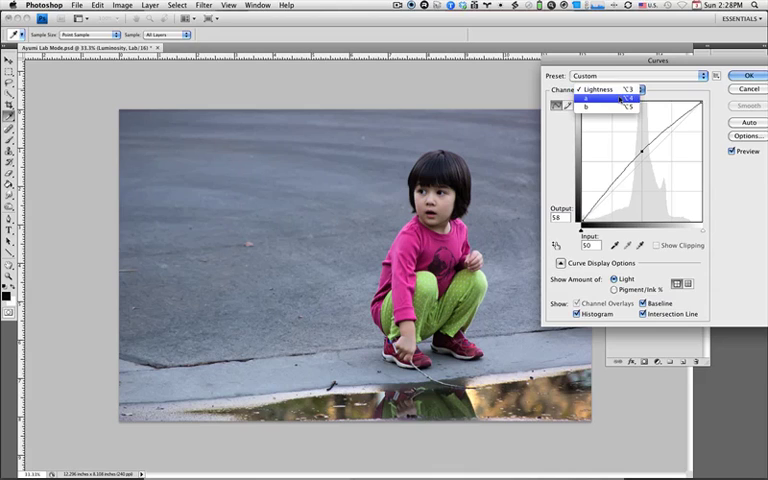
left_click(600, 100)
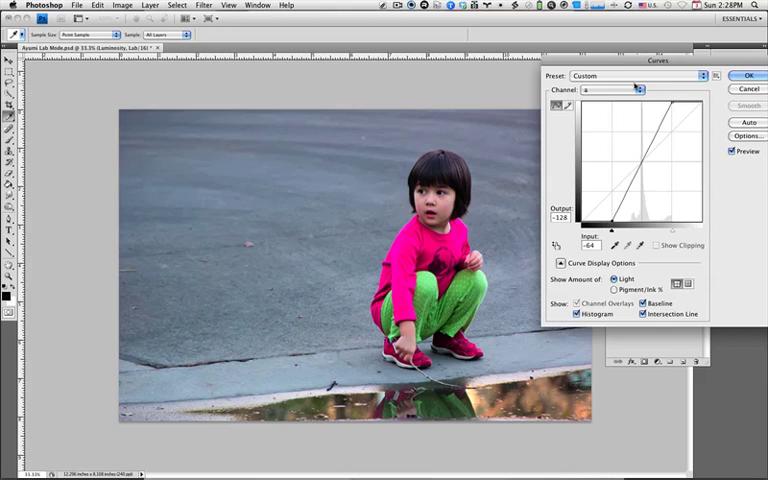
left_click(636, 90)
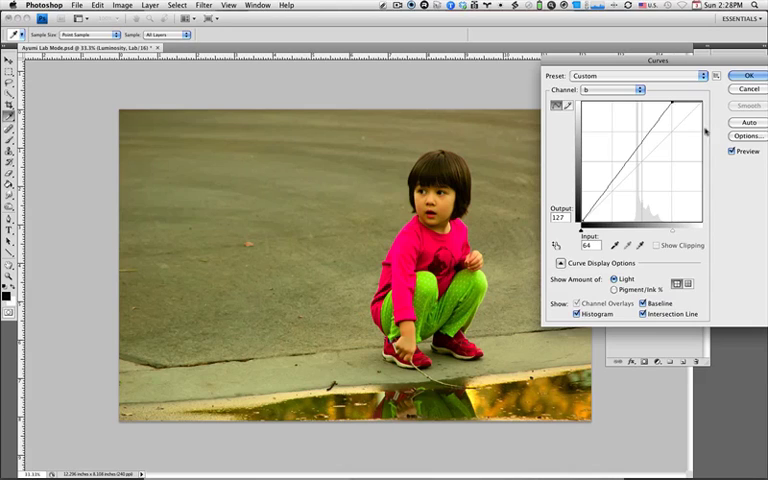
left_click_drag(676, 104, 584, 218)
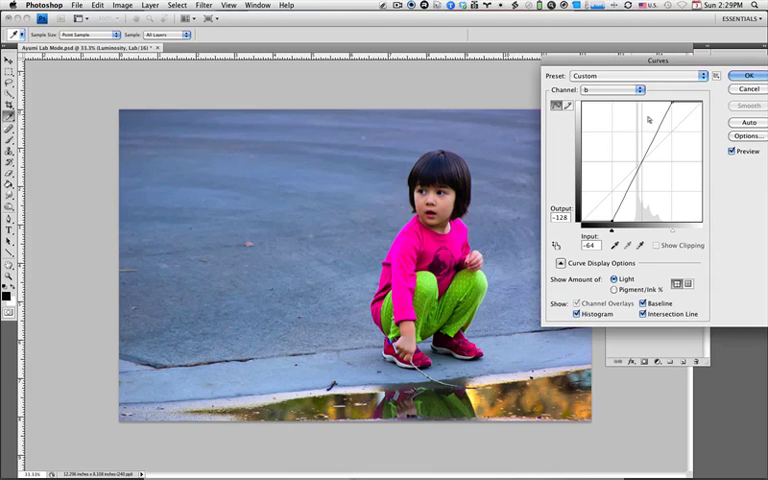
left_click(744, 76)
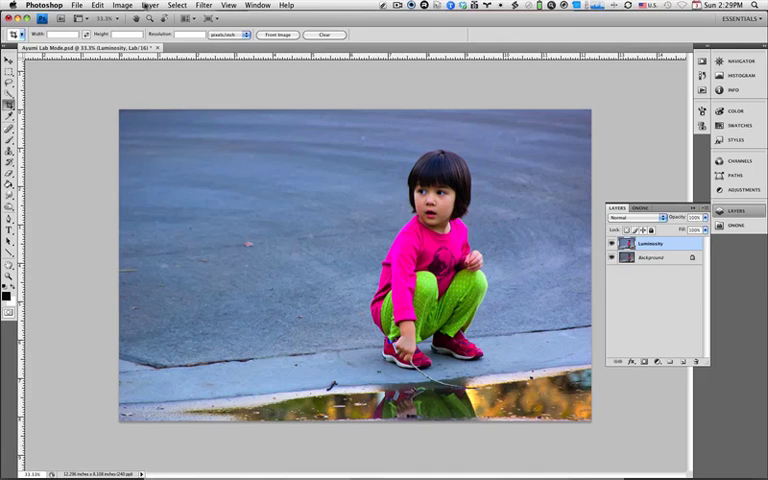
- Convert the photo back to RGB Color mode, choosing Don't Flatten
left_click(122, 4)
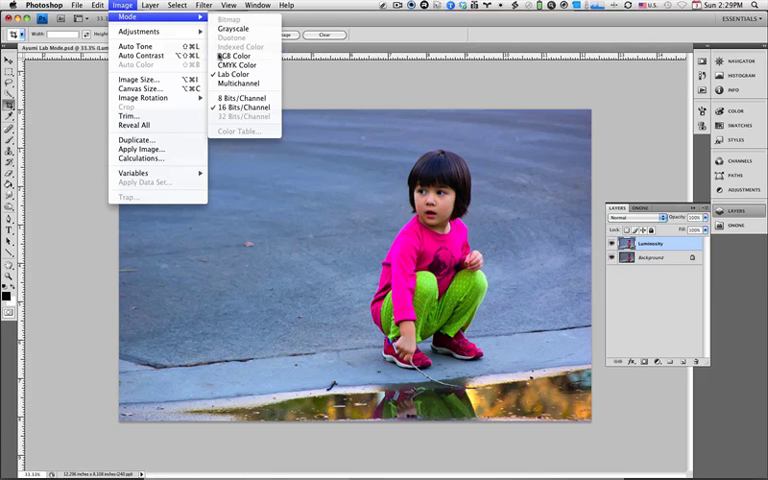
left_click(234, 64)
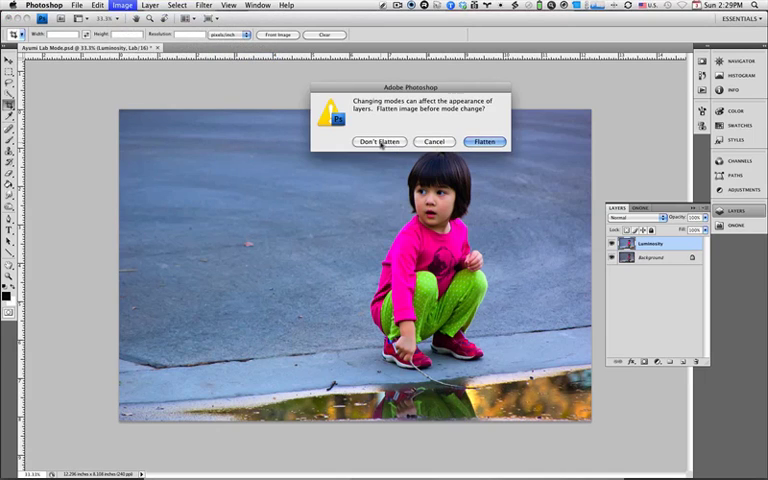
left_click(380, 140)
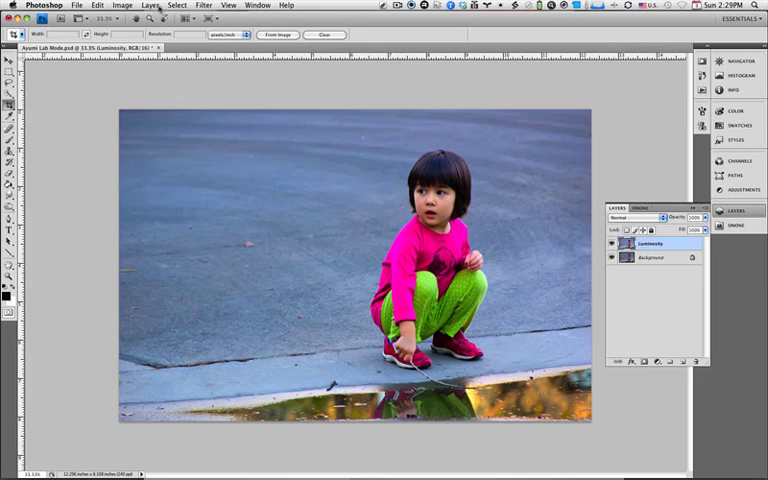
- Duplicate the adjusted layer as a new layer named Color
left_click(150, 4)
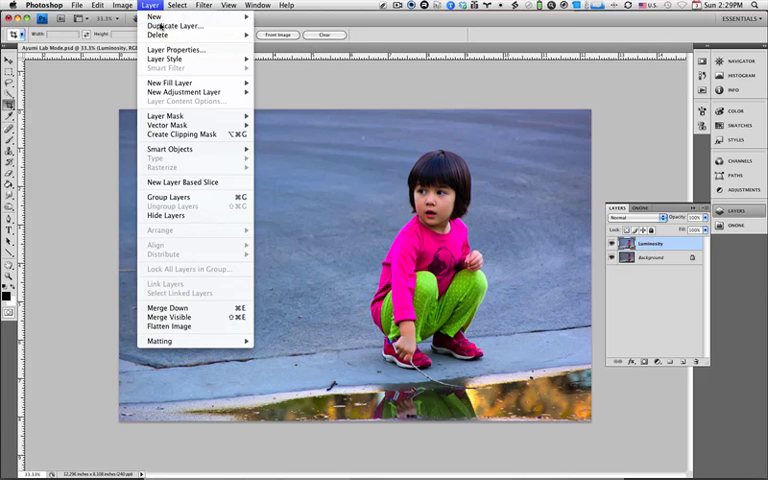
left_click(172, 26)
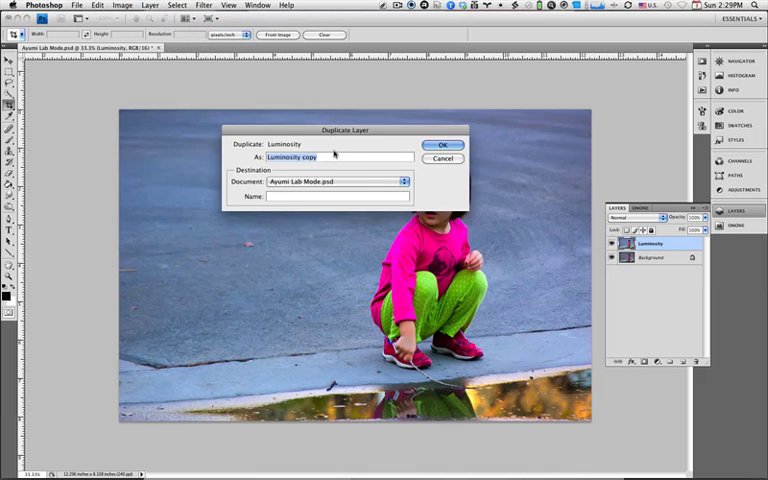
type("Color")
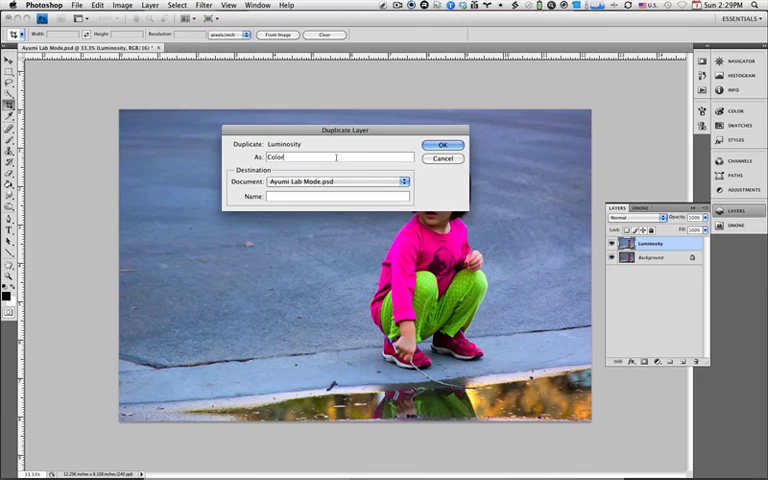
left_click(444, 144)
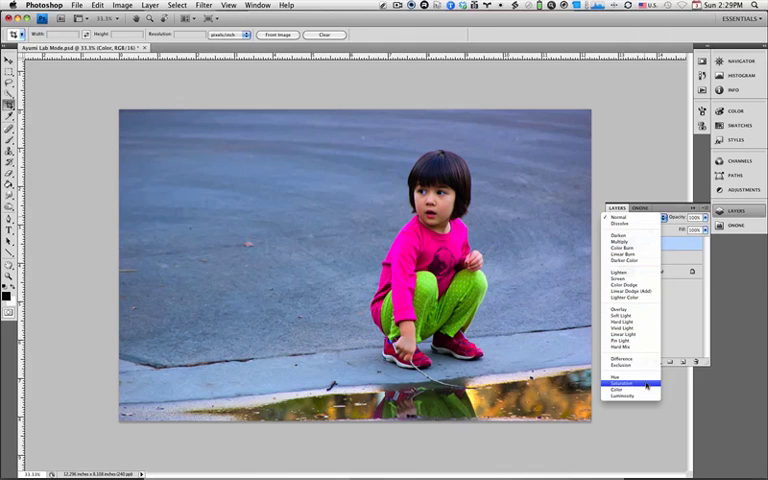
- Set the Color layer's blend mode to Color and select the Luminosity layer
left_click(620, 388)
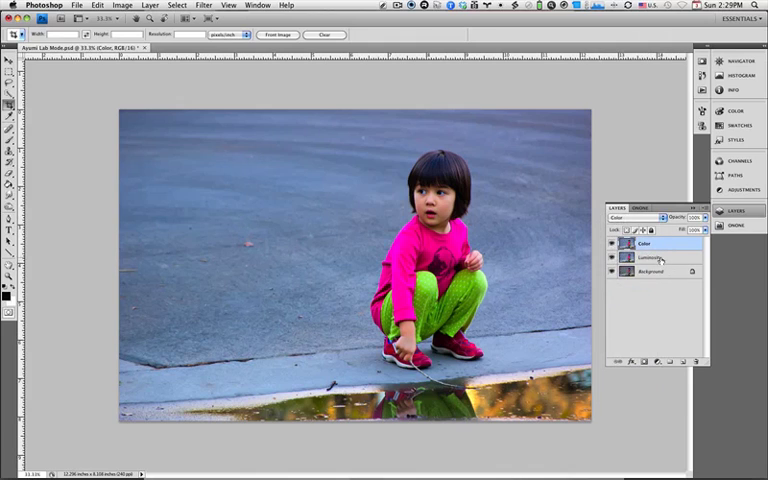
left_click(650, 258)
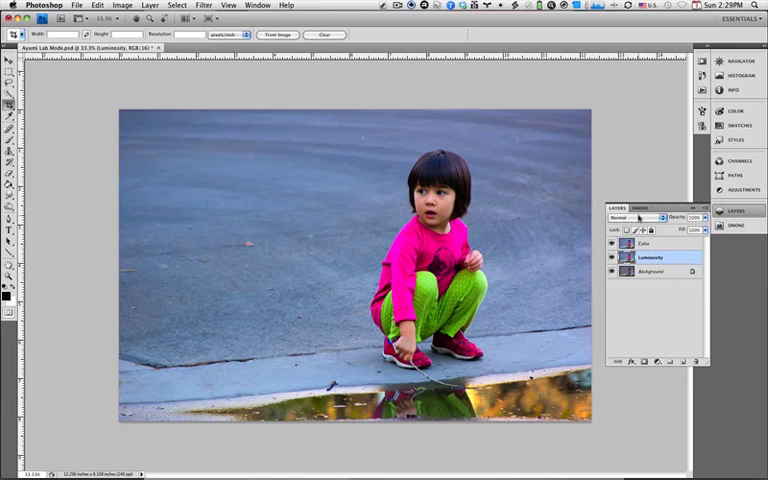
left_click(640, 218)
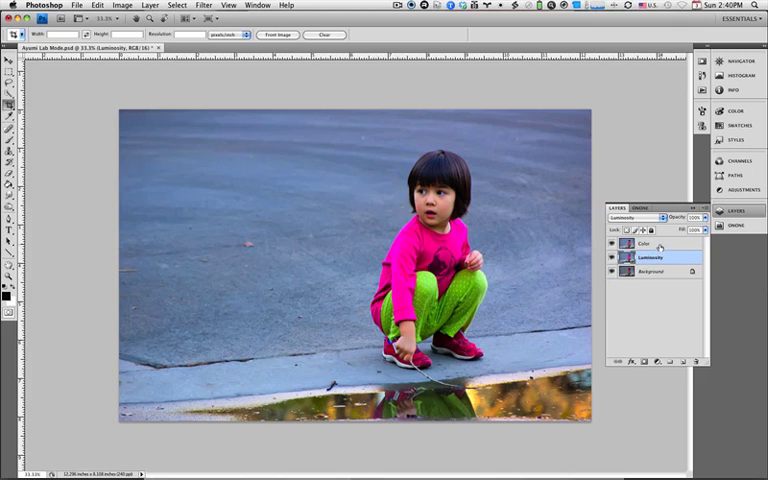
- Select the Luminosity layer and drag its opacity down to mute the colors
left_click(650, 244)
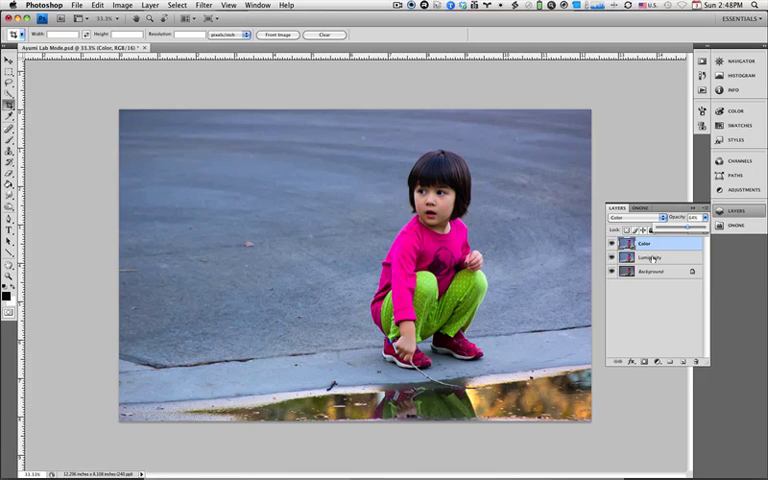
left_click(652, 256)
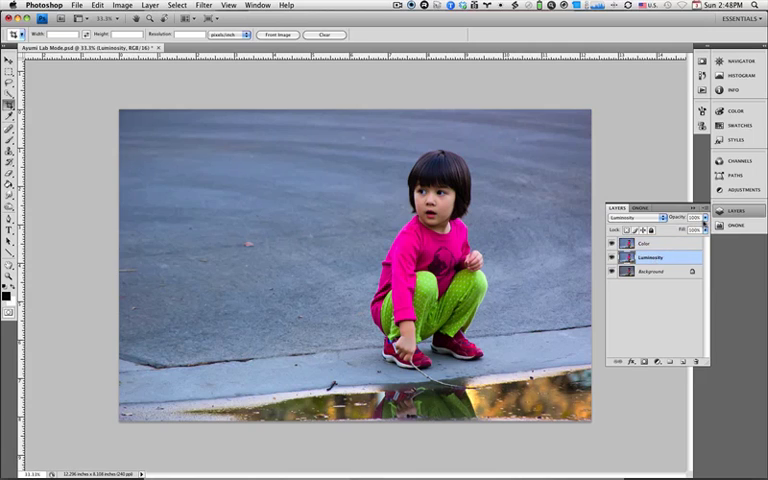
mouse_move(704, 216)
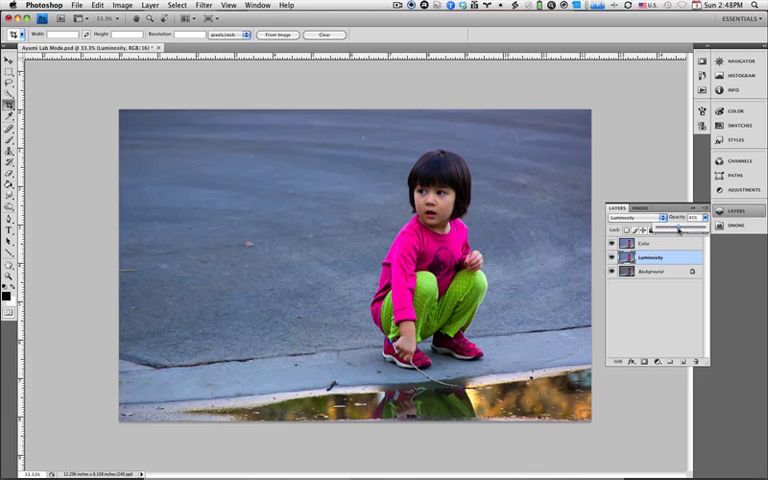
left_click_drag(680, 228, 684, 228)
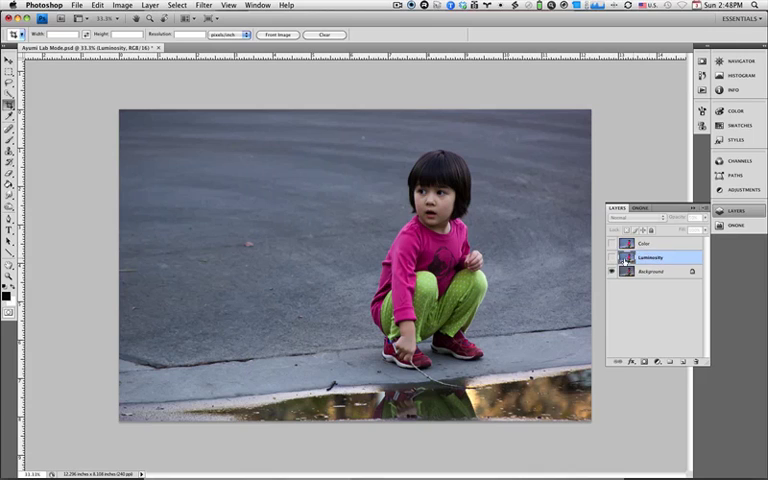
mouse_move(612, 258)
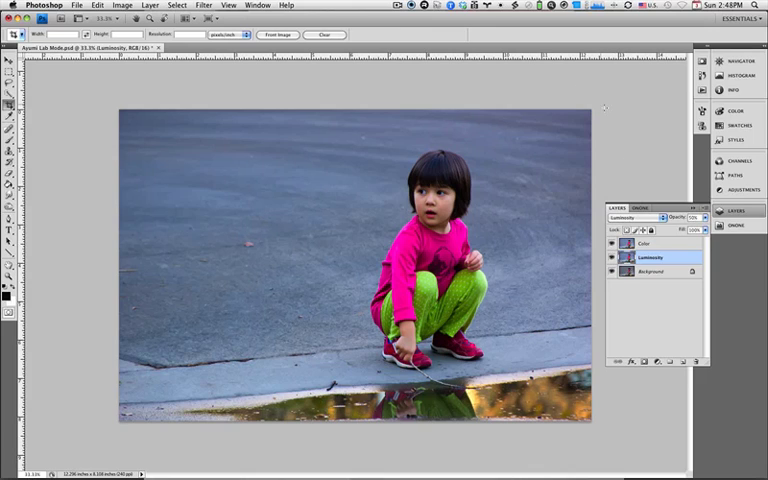
left_click(392, 6)
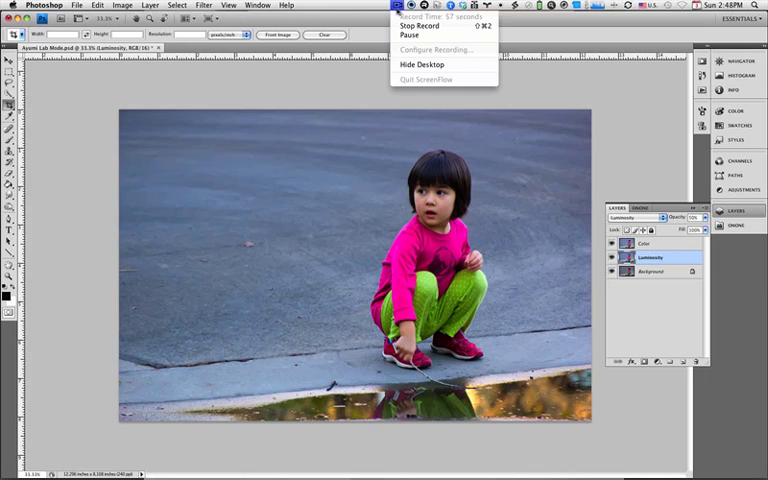